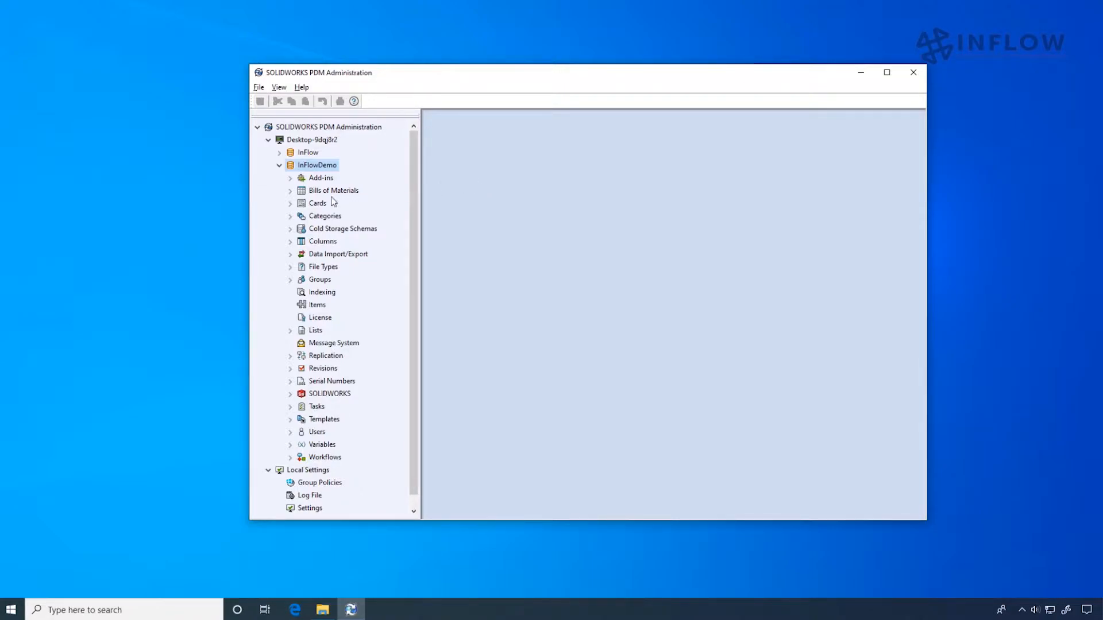
Expand Cards > Search Cards and open the Complete Search card.
left_click(290, 202)
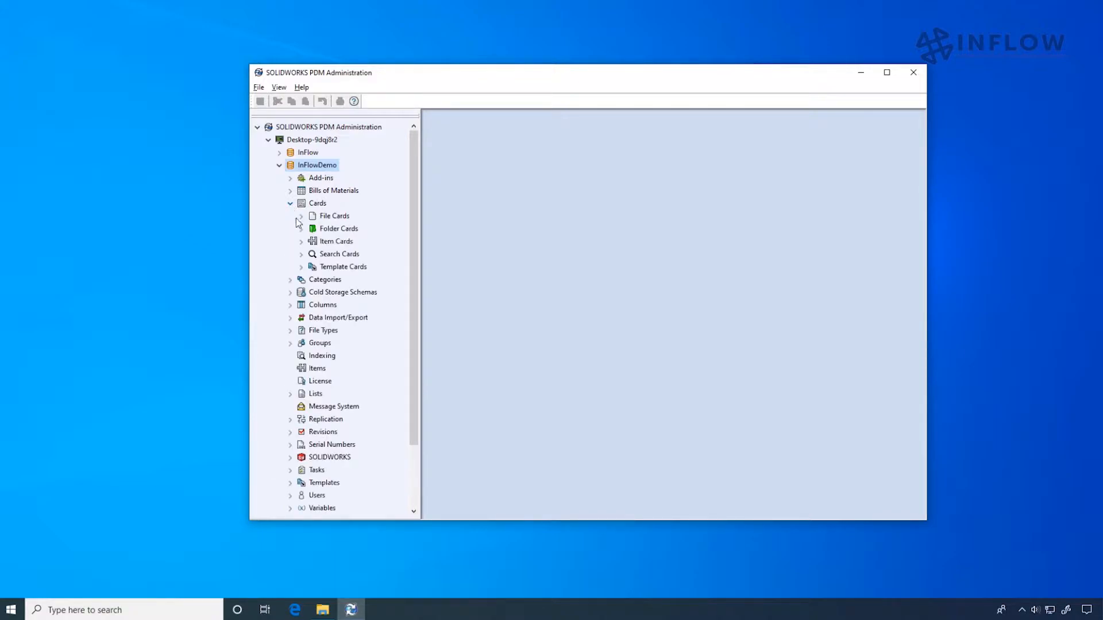
left_click(301, 253)
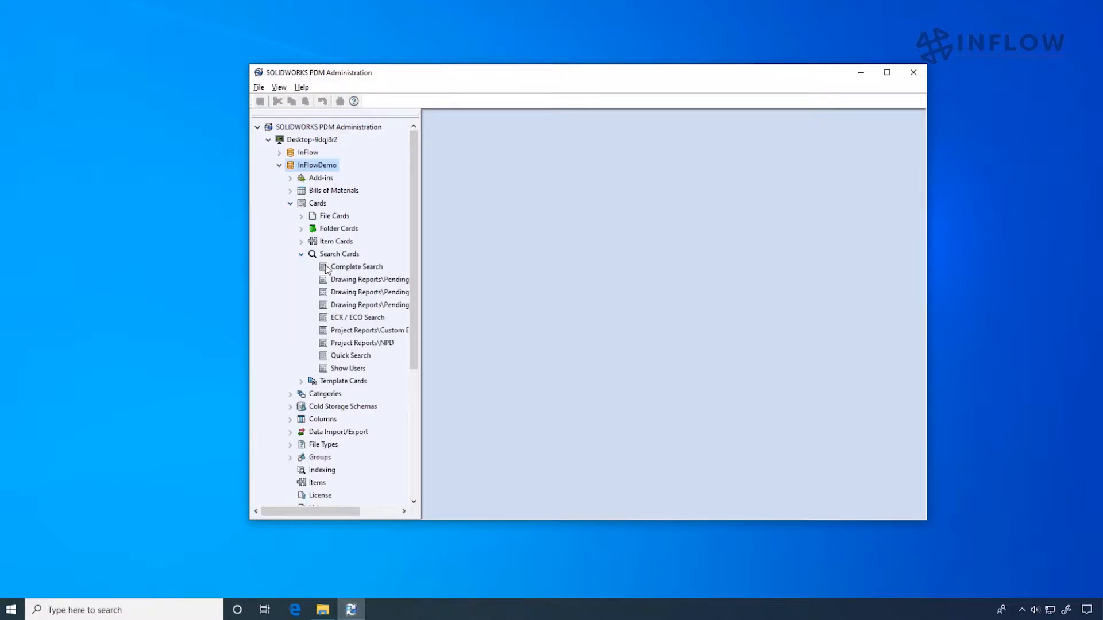
right_click(356, 266)
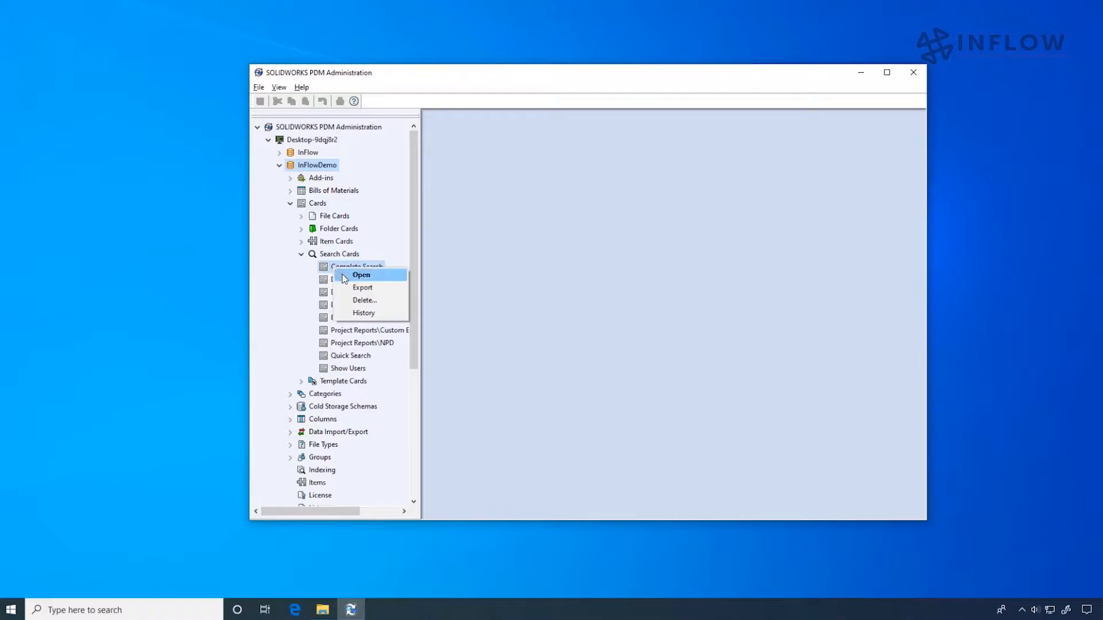
left_click(360, 275)
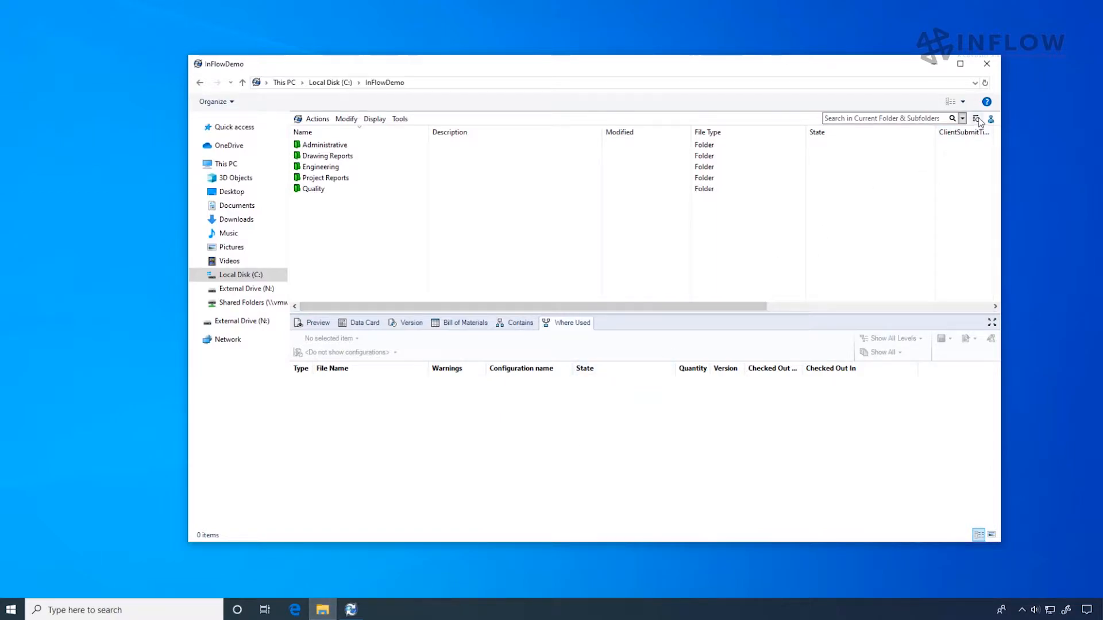
Choose Complete Search from the vault search dropdown in File Explorer.
left_click(977, 118)
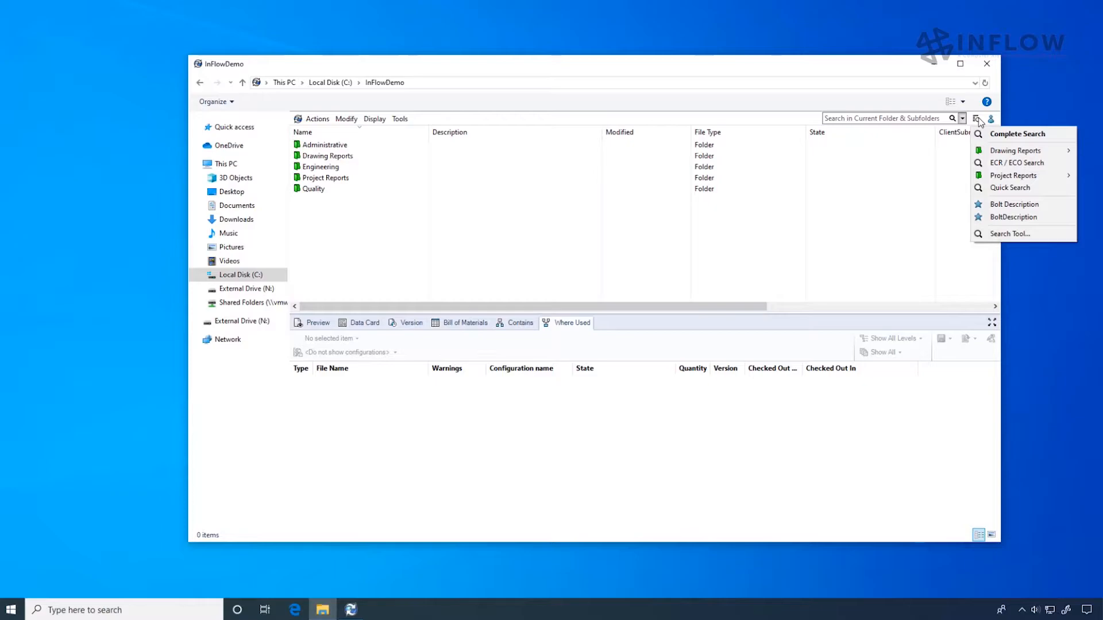
mouse_move(1018, 134)
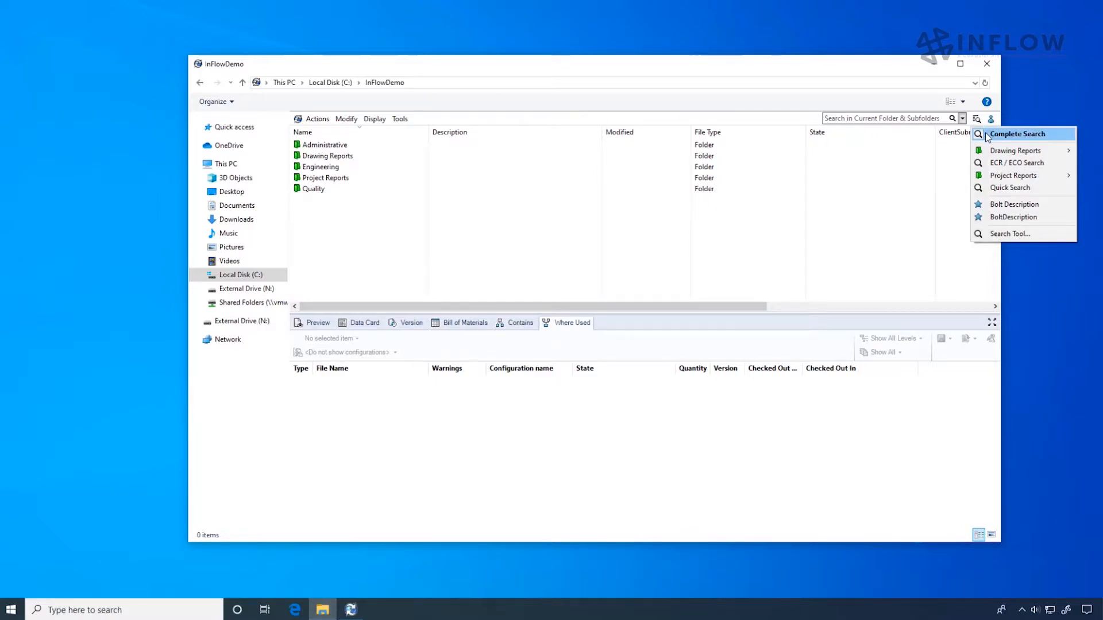
left_click(1017, 133)
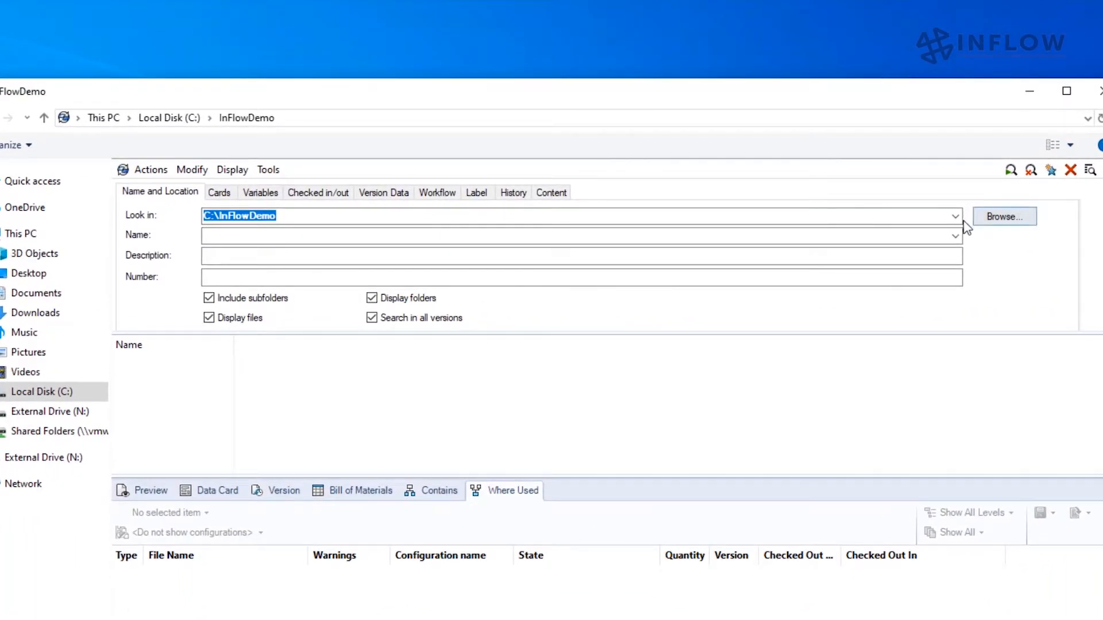
Search the whole vault (\) for descriptions containing 'bolt' and start adding it to favorites.
type("\\")
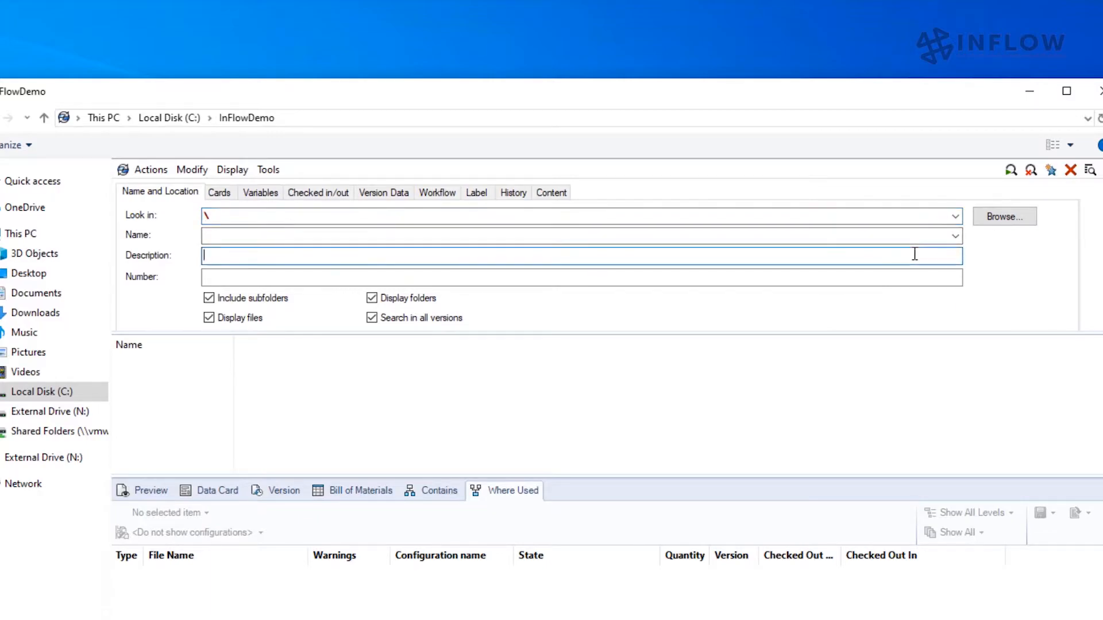
type("bolt")
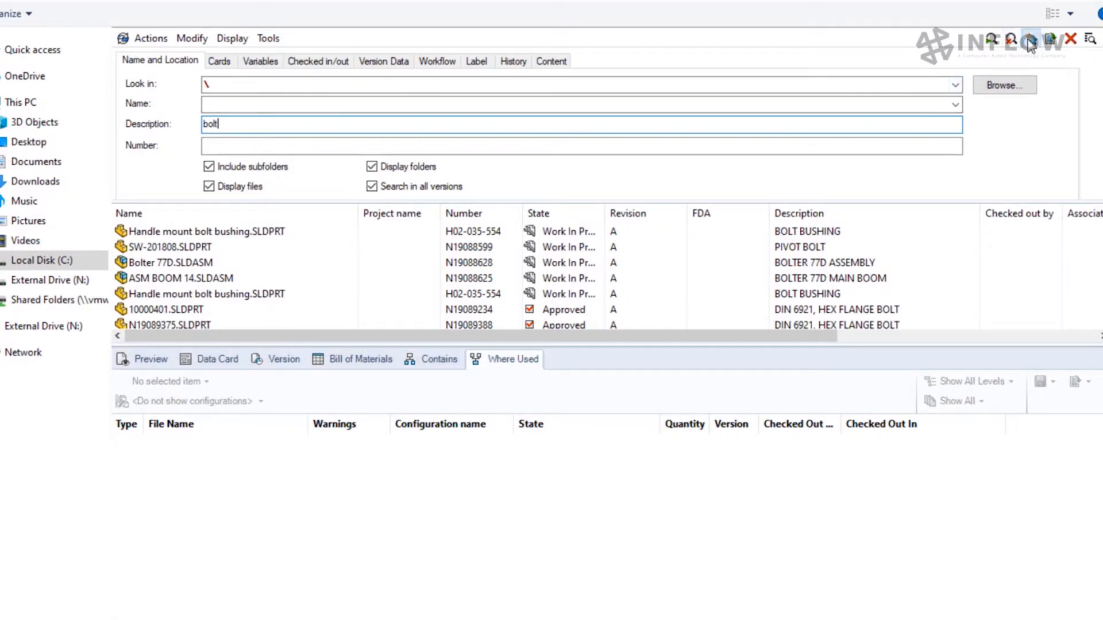
left_click(1026, 39)
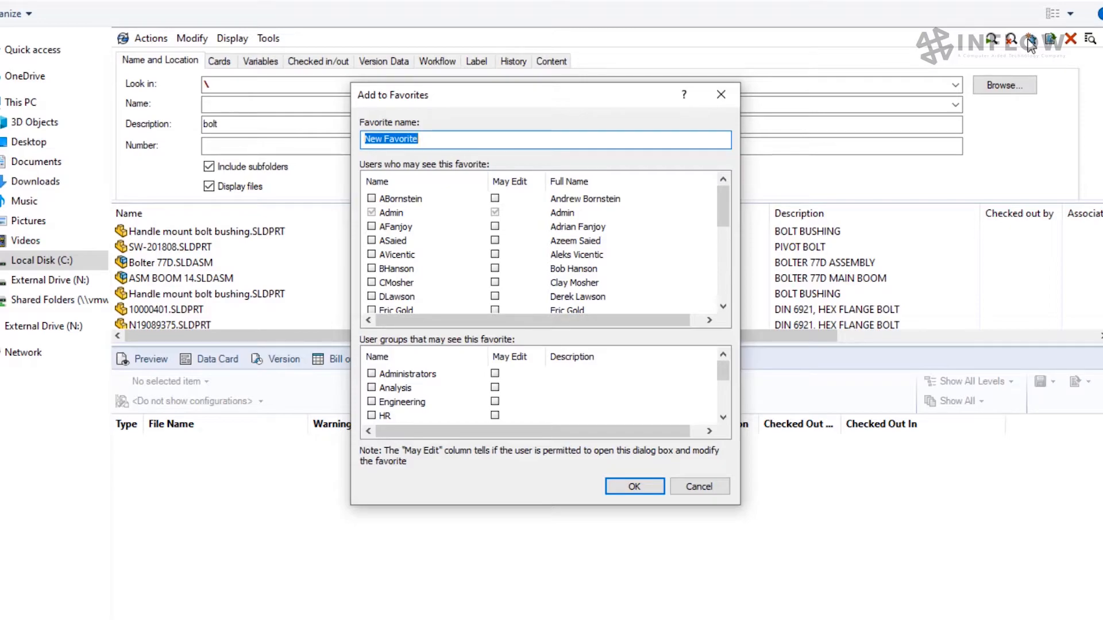
Confirm saving the bolt description search as a favorite.
left_click(699, 487)
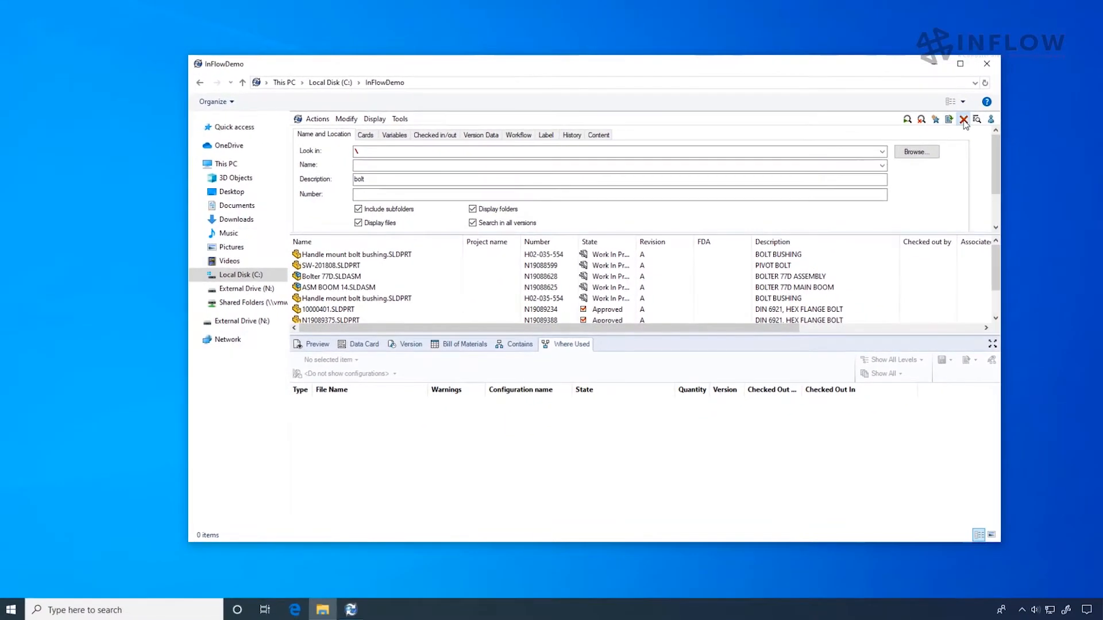
Launch the Search Tool, rerun the Bolt Description favorite finding 9 files, then close it.
left_click(963, 120)
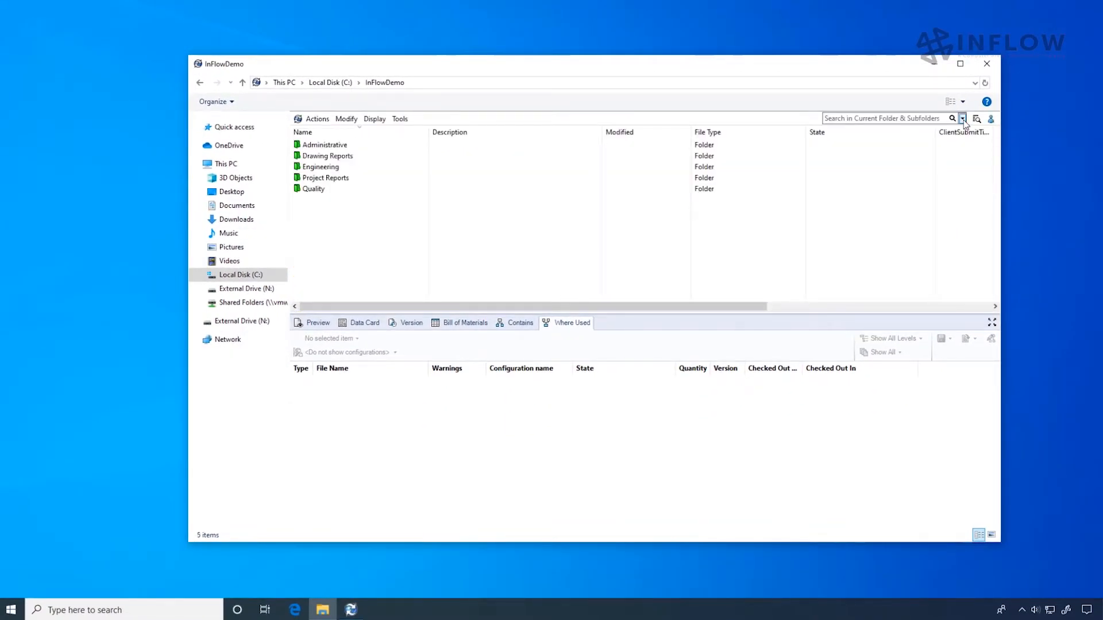
left_click(963, 118)
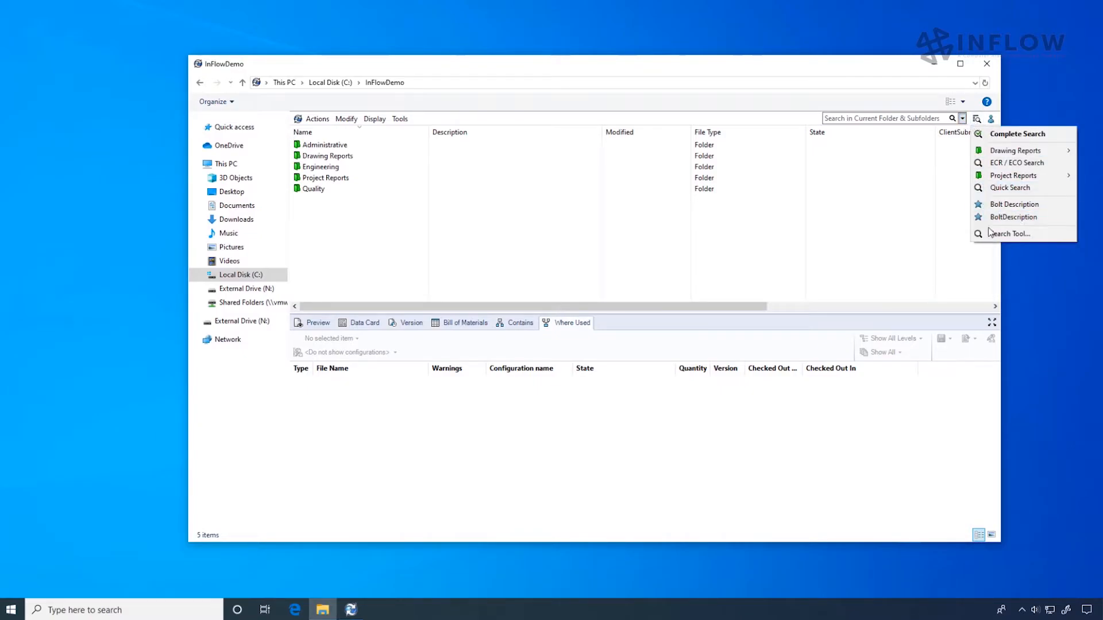
left_click(1009, 235)
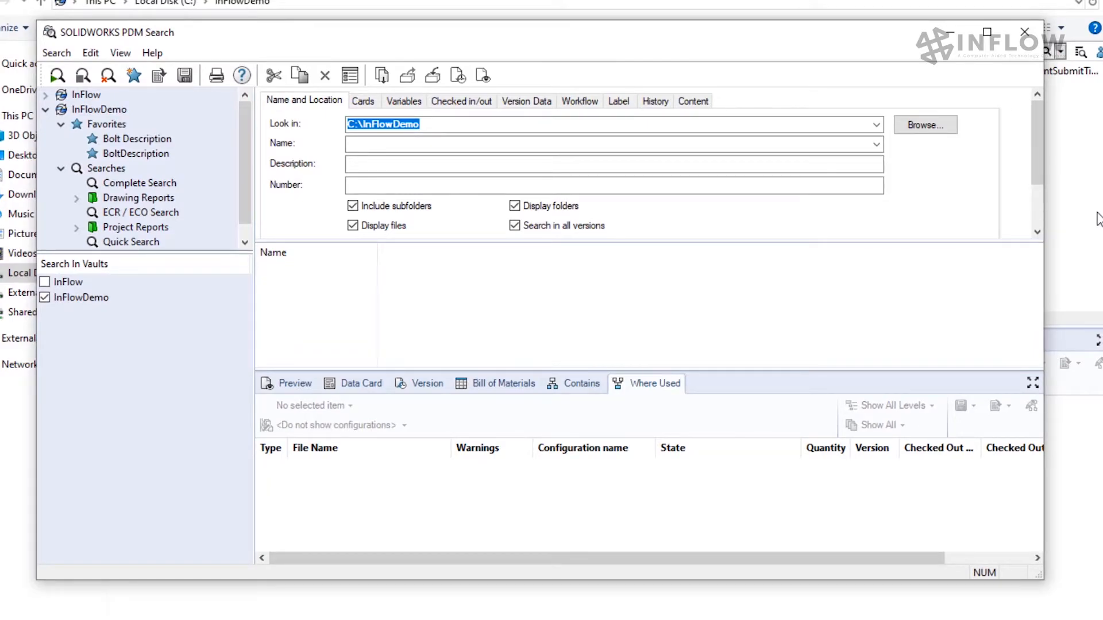
left_click(447, 166)
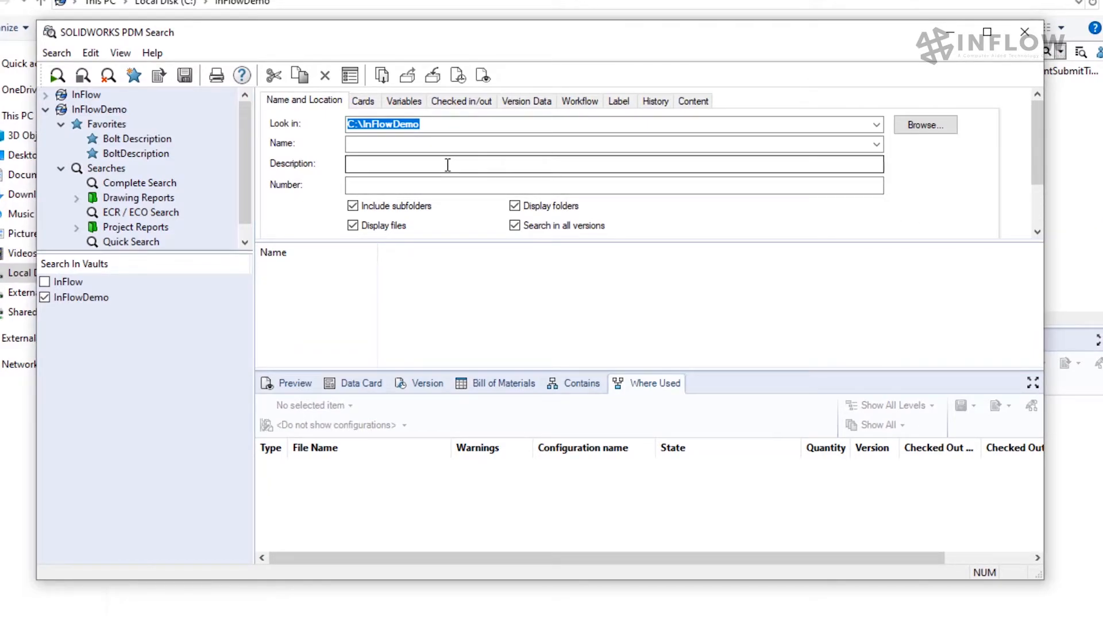
left_click(136, 139)
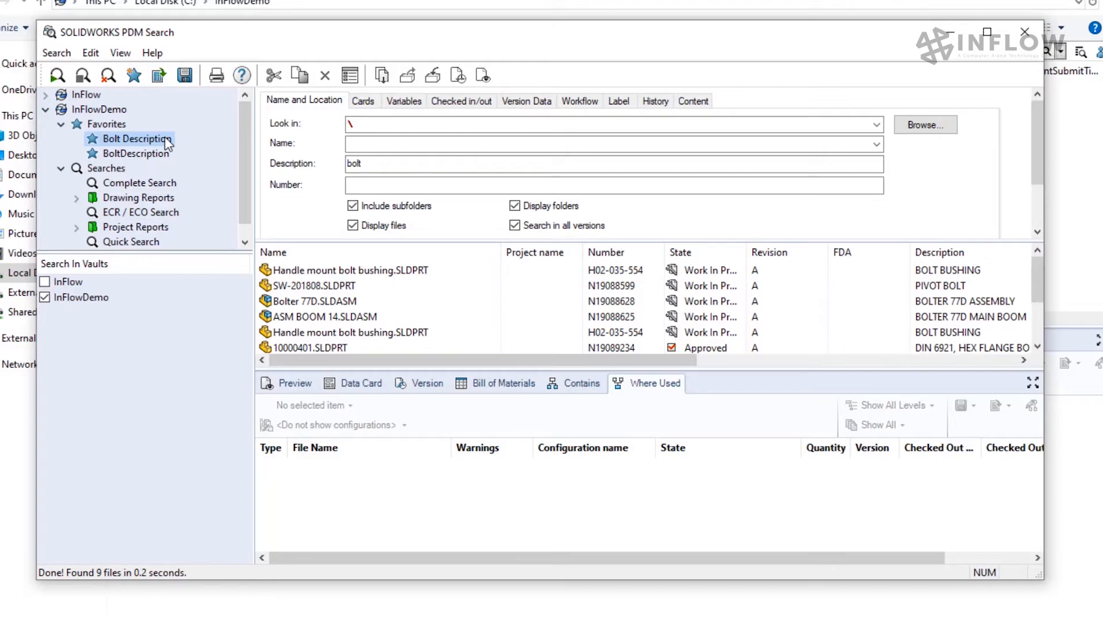
mouse_move(1023, 29)
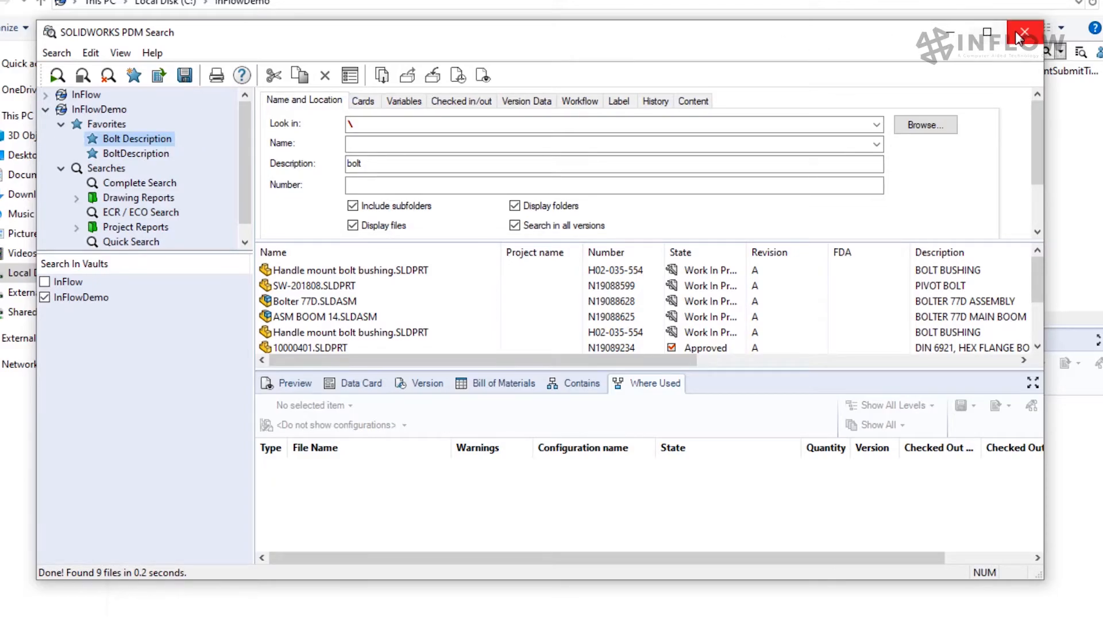
left_click(1023, 30)
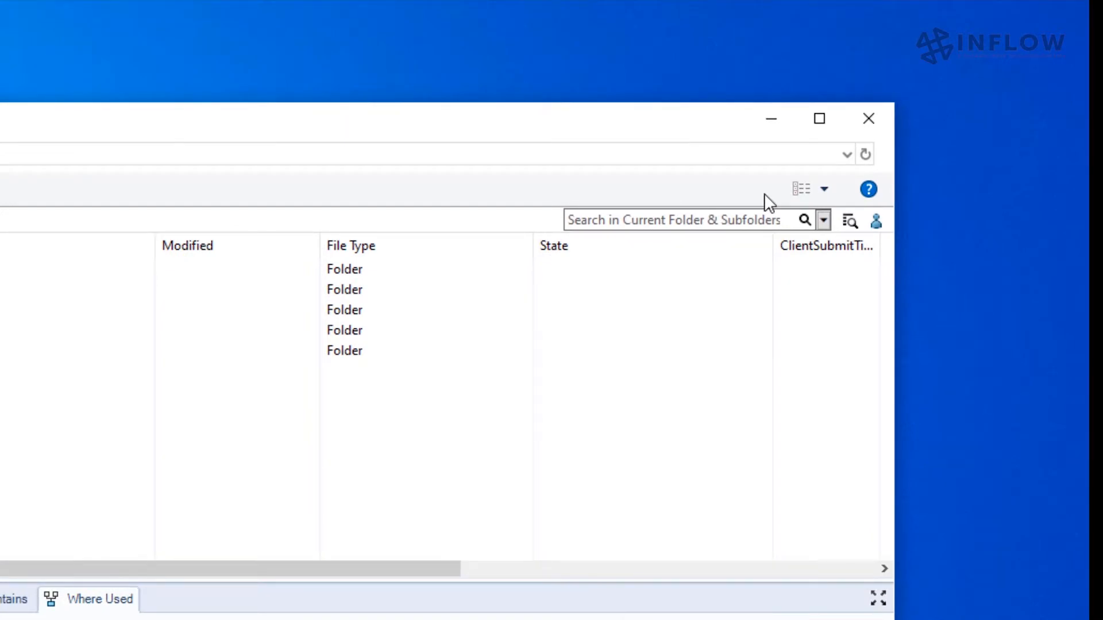
Check the quick search scope, then rerun 'bolt' from search history to list 9 files.
left_click(682, 219)
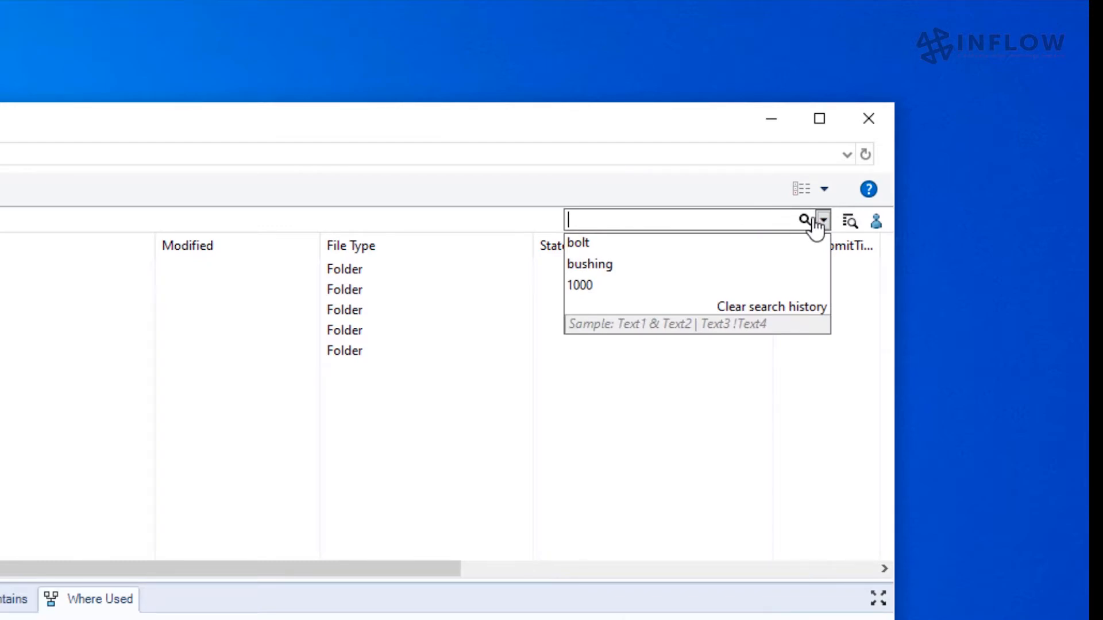
left_click(822, 220)
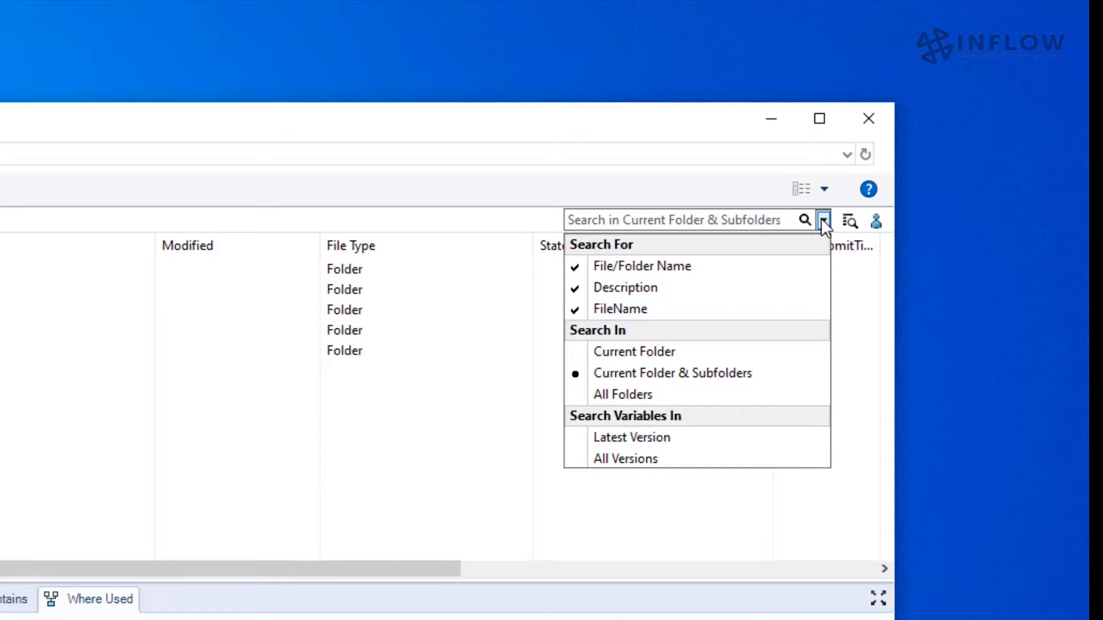
left_click(691, 219)
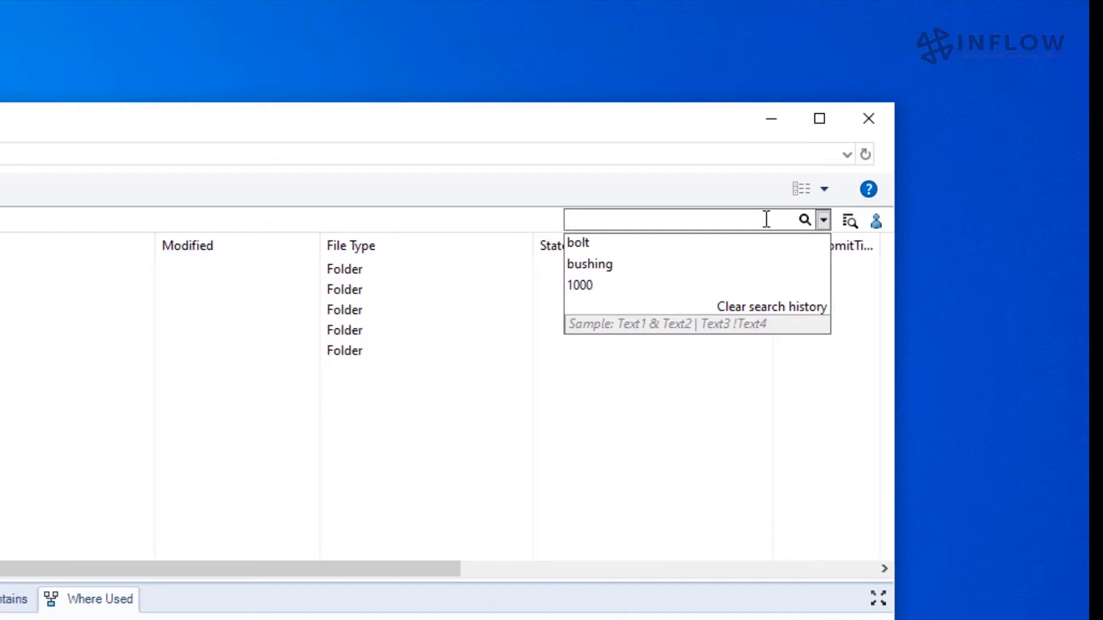
left_click(577, 243)
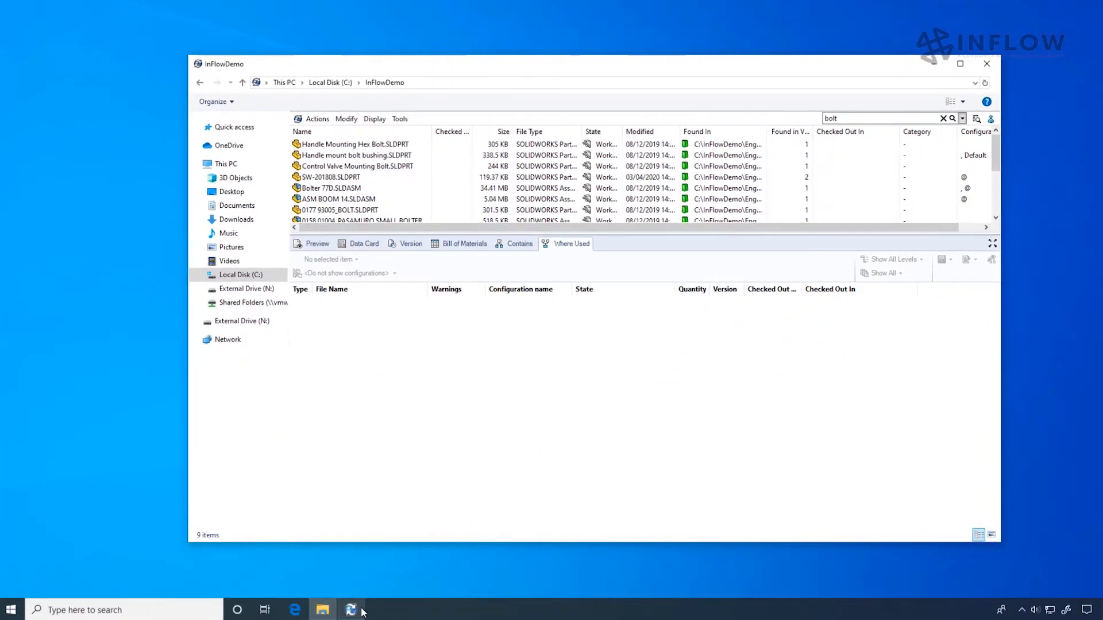
In PDM Administration, expand Lists > Quick Search Variable Lists and open Quick Search List.
left_click(351, 609)
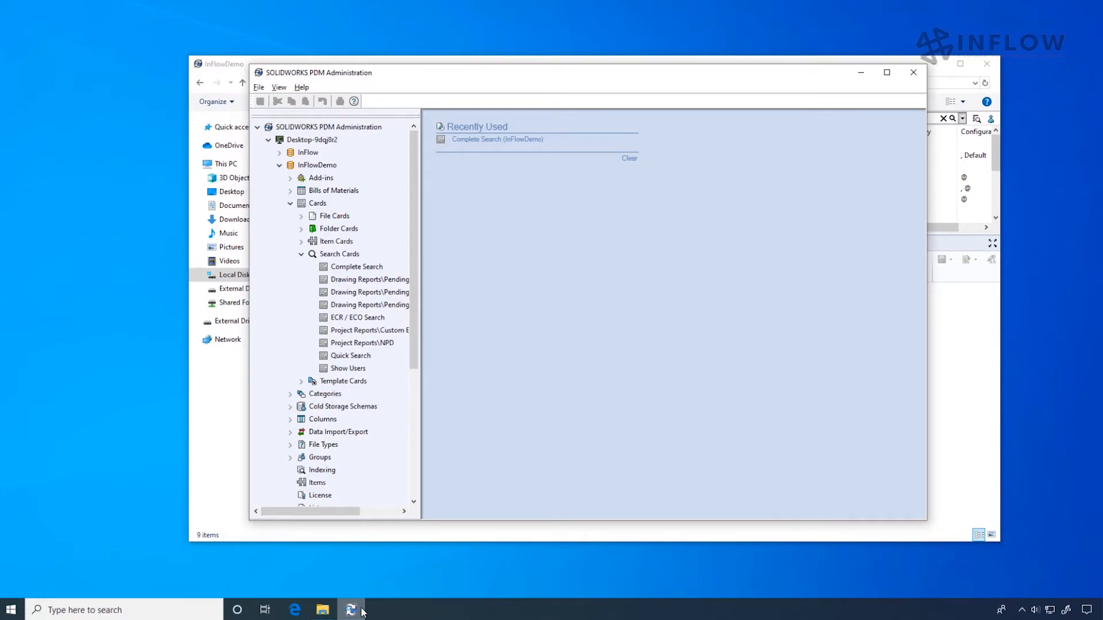
scroll("down", 3)
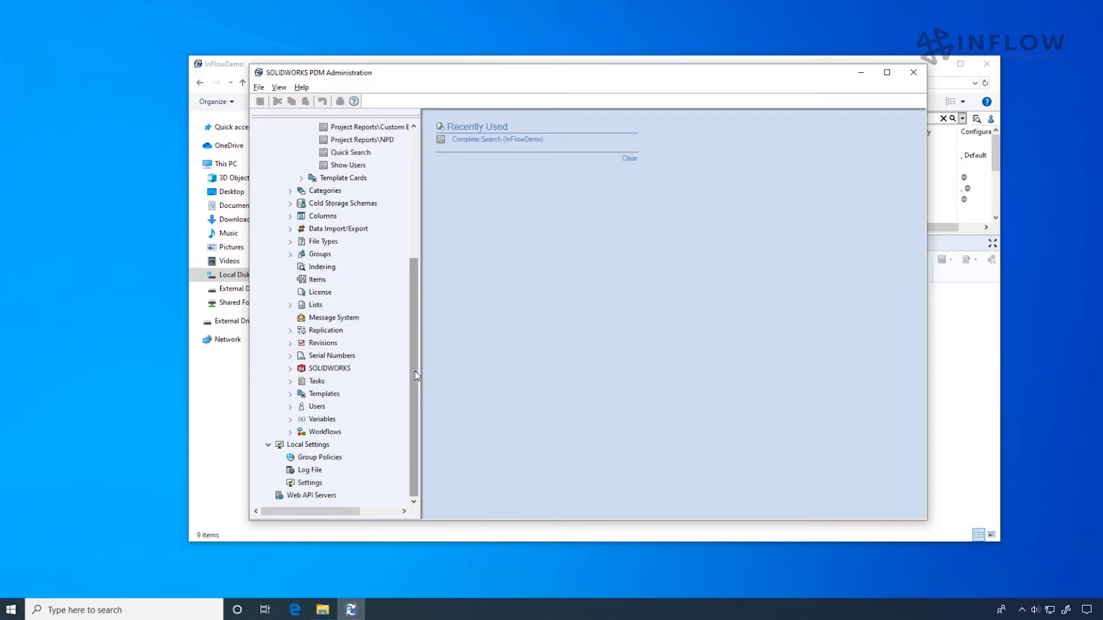
left_click(291, 305)
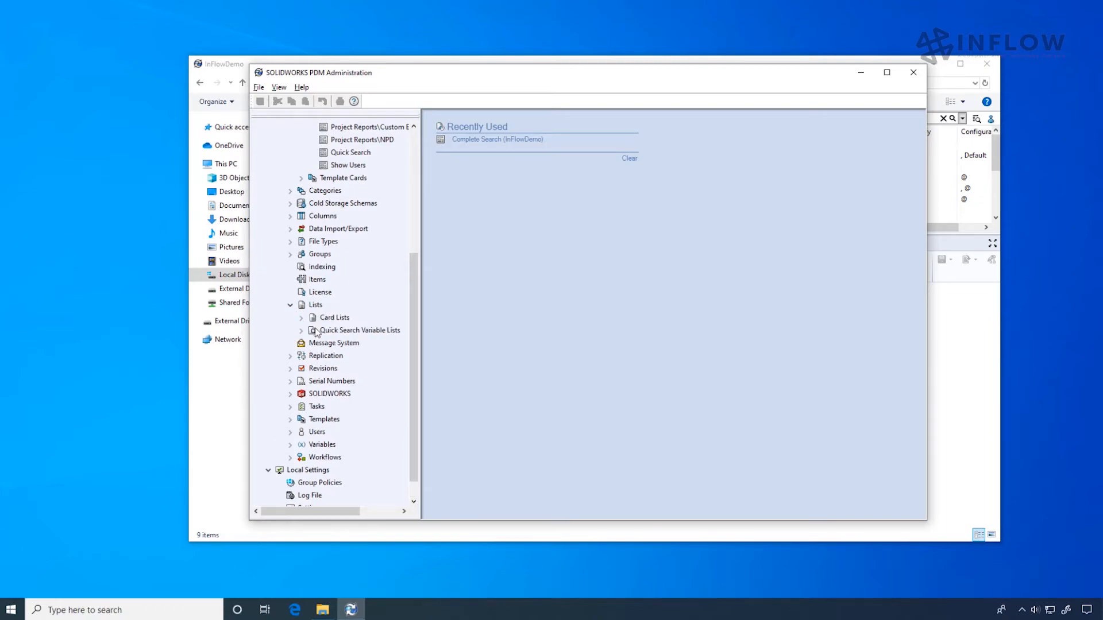
left_click(301, 330)
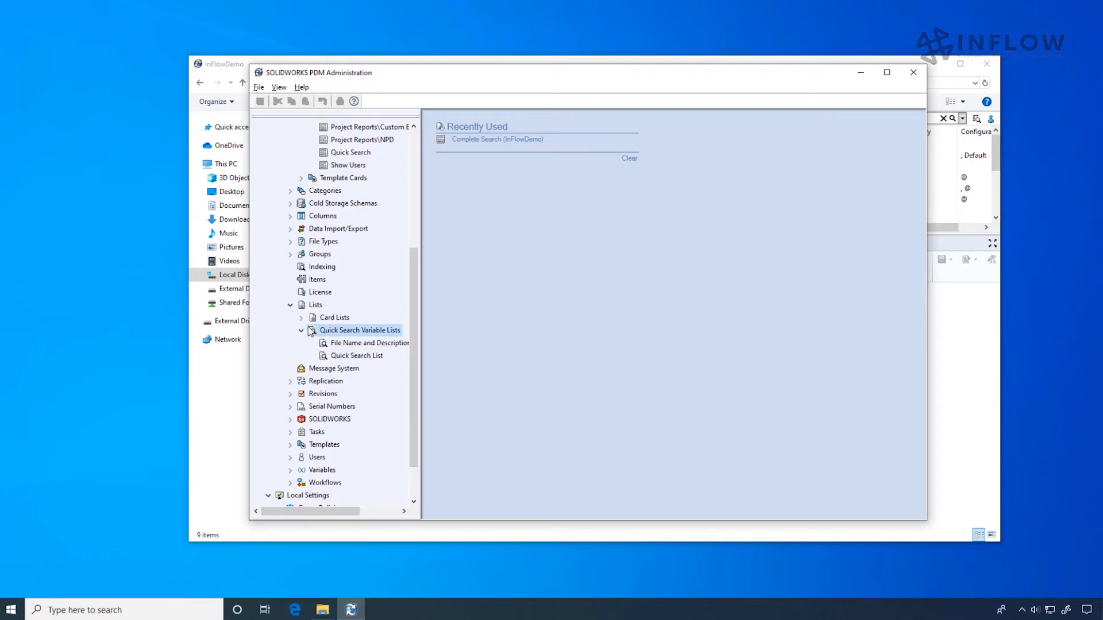
right_click(355, 356)
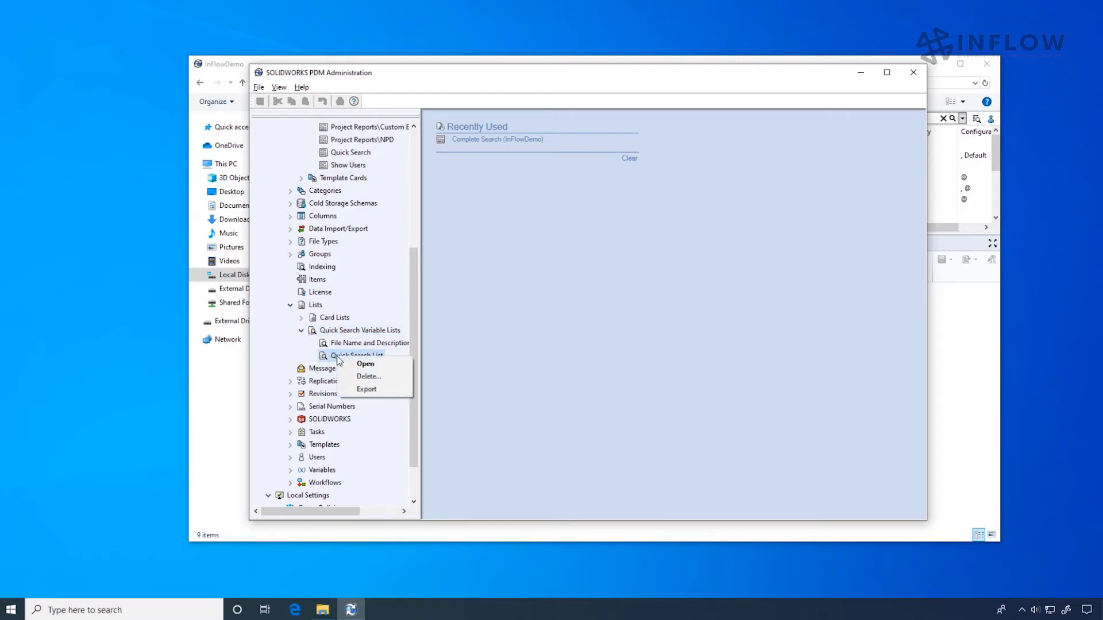
left_click(365, 363)
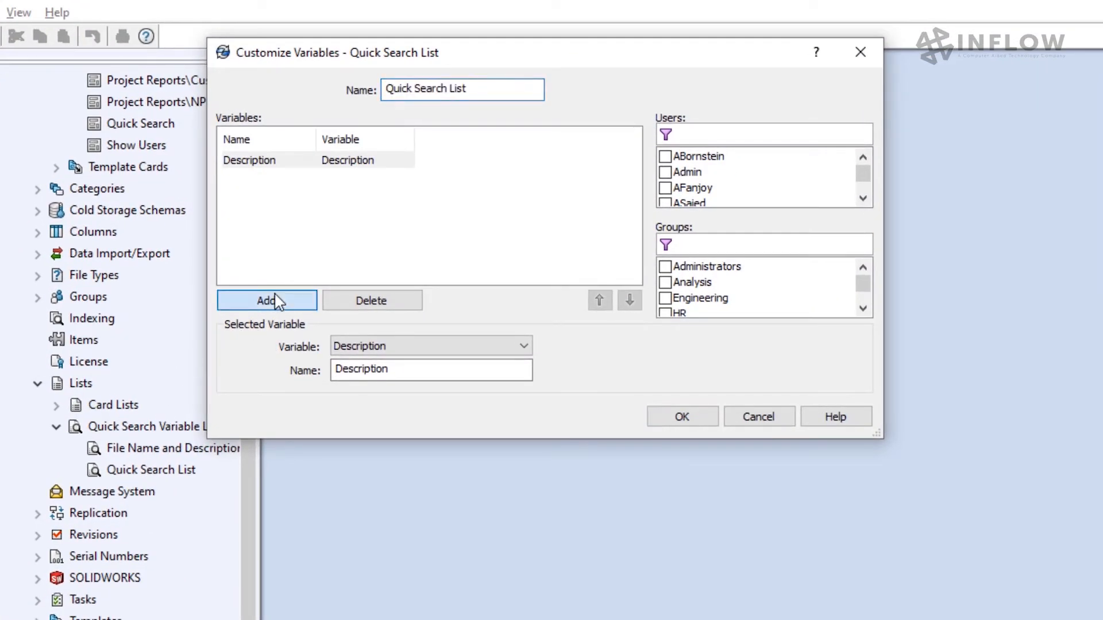
Add a new variable to the Quick Search List and set it to Comment.
left_click(266, 301)
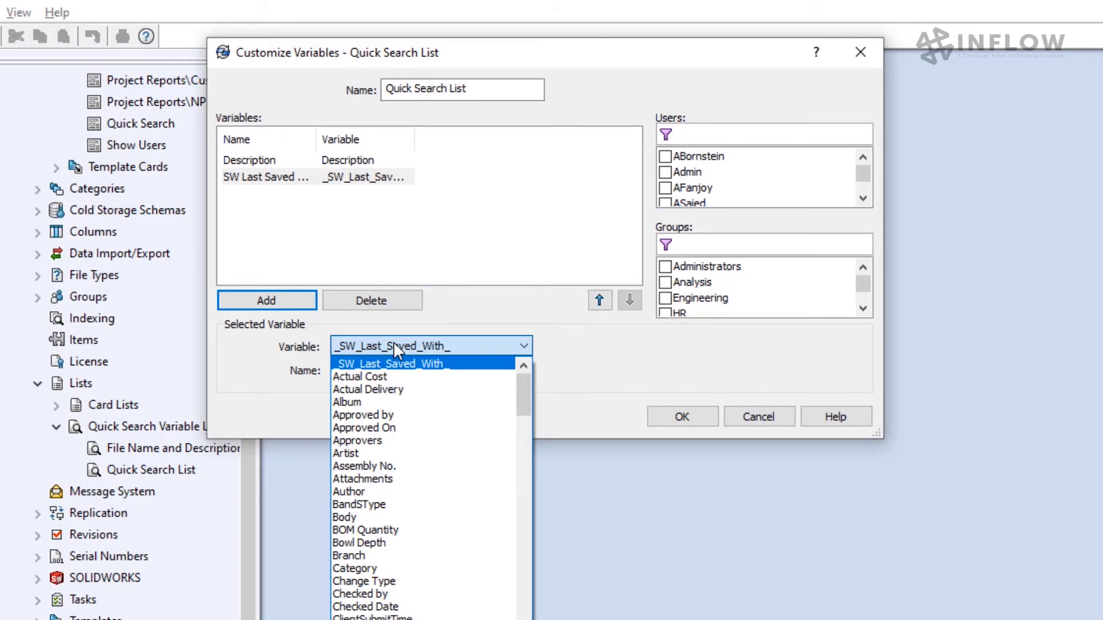
left_click(356, 379)
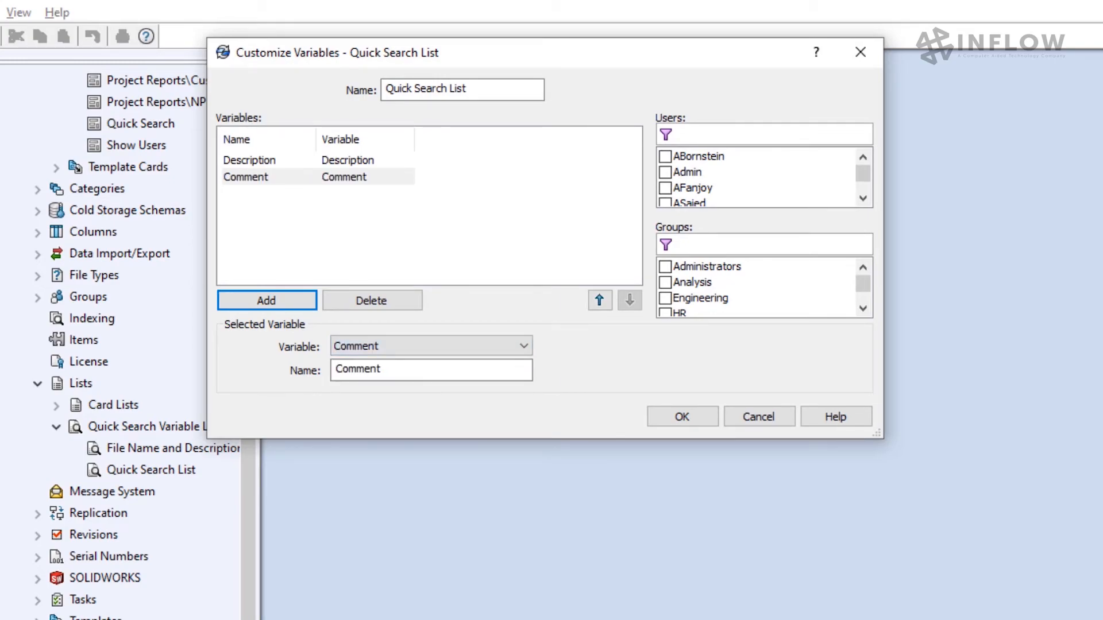